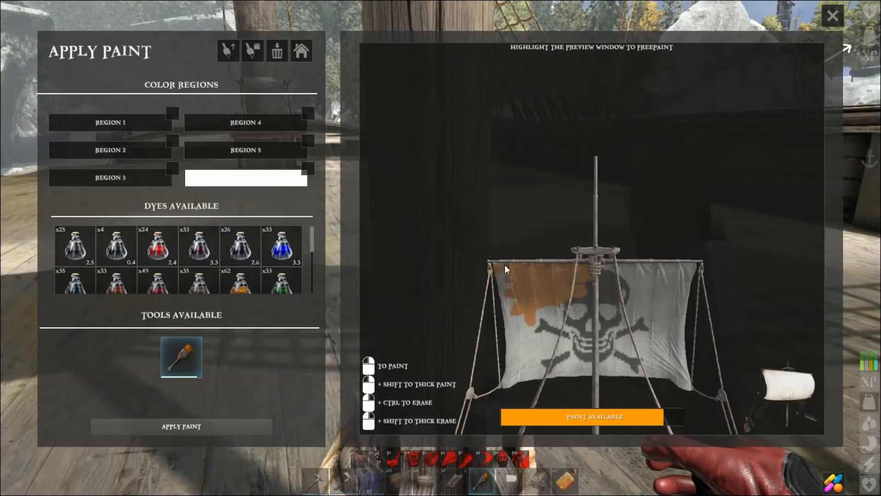
# Freepaint the whole sail orange, covering the old skull-and-crossbones pattern
pyautogui.moveTo(506, 269); pyautogui.dragTo(553, 379)
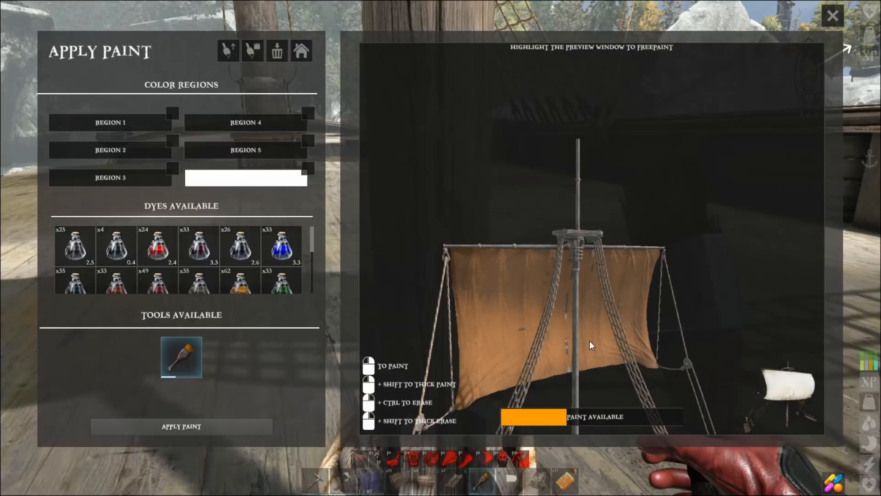
pyautogui.moveTo(579, 345)
pyautogui.write('Tutorial')
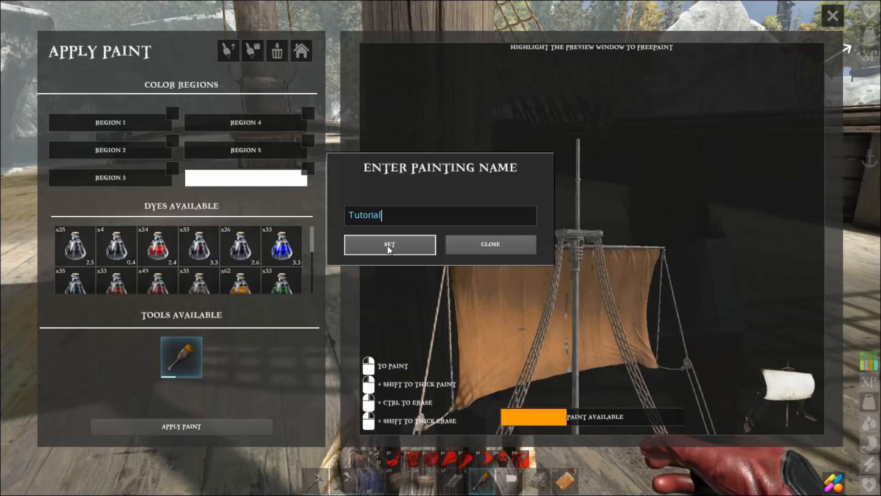
# Save the orange sail painting in-game under the name Tutorial
pyautogui.click(390, 245)
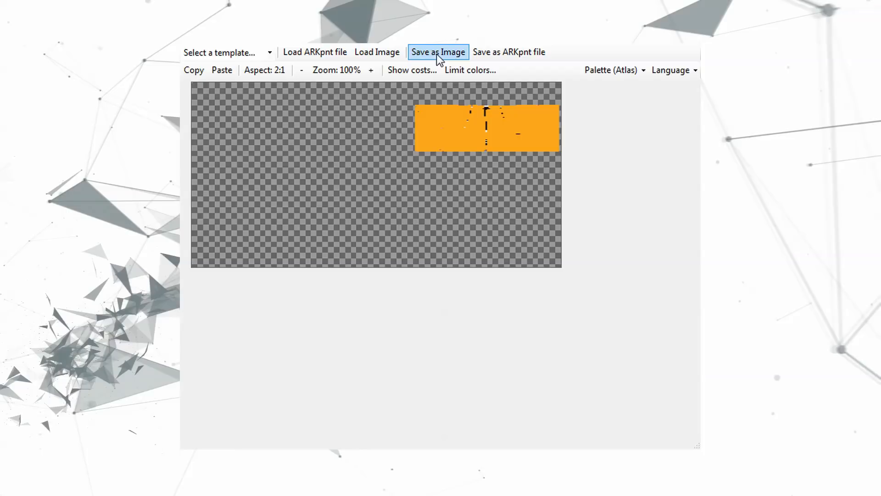
pyautogui.moveTo(546, 329)
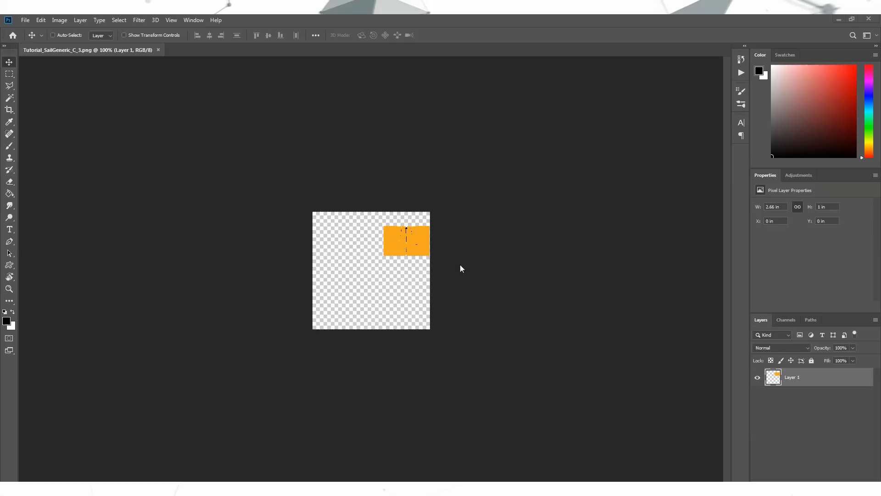
pyautogui.moveTo(409, 192)
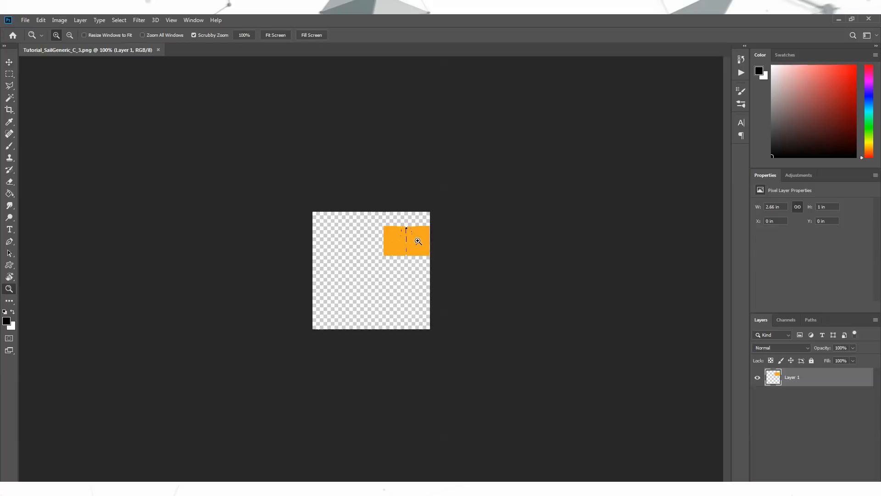
# Zoom in on the orange painted area of Tutorial_SailGeneric_C_3.png
pyautogui.click(407, 241)
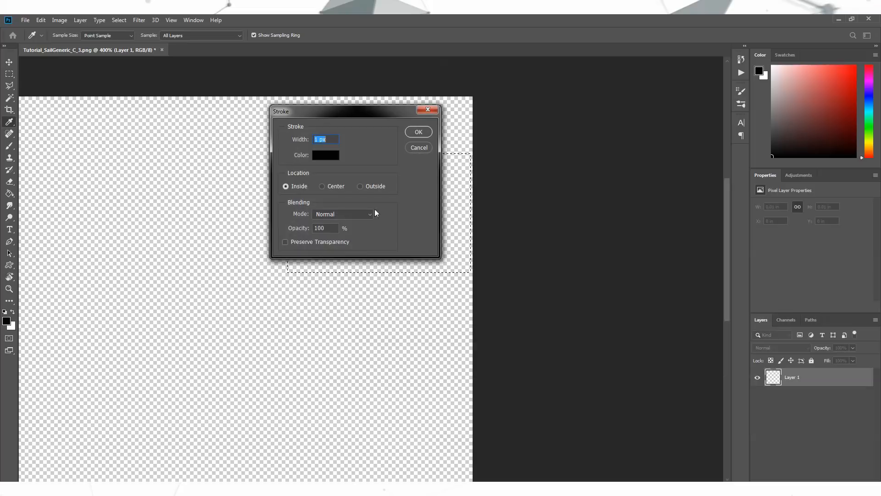
# Apply a 1 px black inside stroke as a border around the cleared rectangle
pyautogui.click(419, 132)
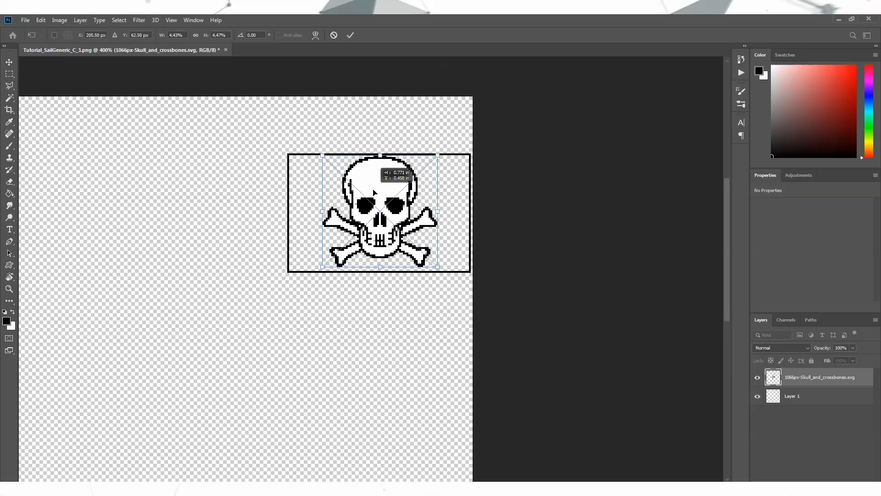
# Position the embedded skull-and-crossbones SVG inside the black-bordered rectangle
pyautogui.moveTo(438, 267); pyautogui.dragTo(440, 271)
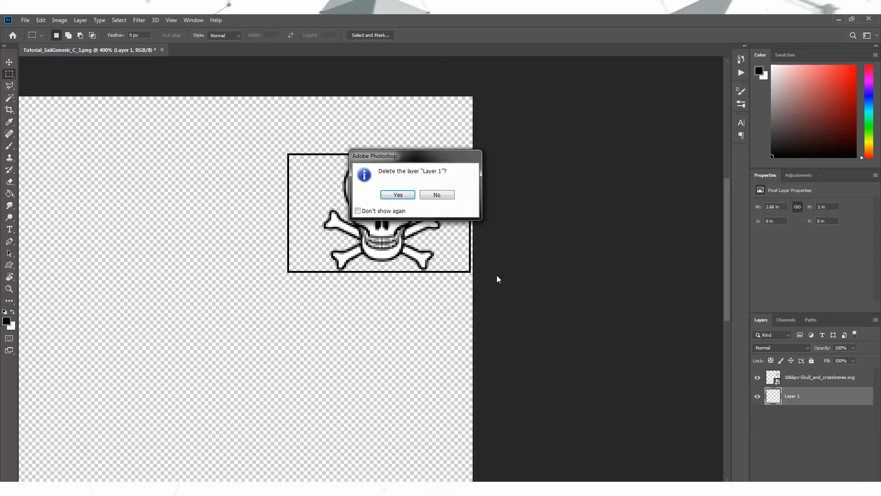
# Delete the border Layer 1, leaving the solid black skull on transparency
pyautogui.click(398, 195)
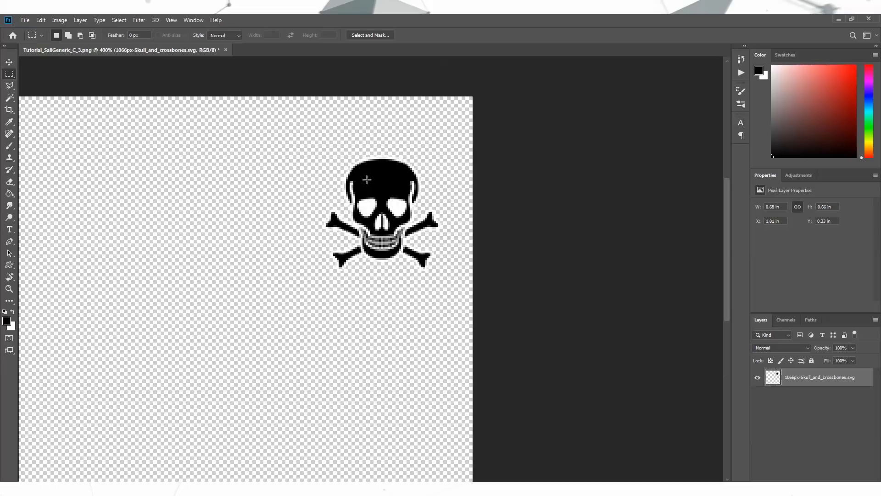
pyautogui.click(9, 62)
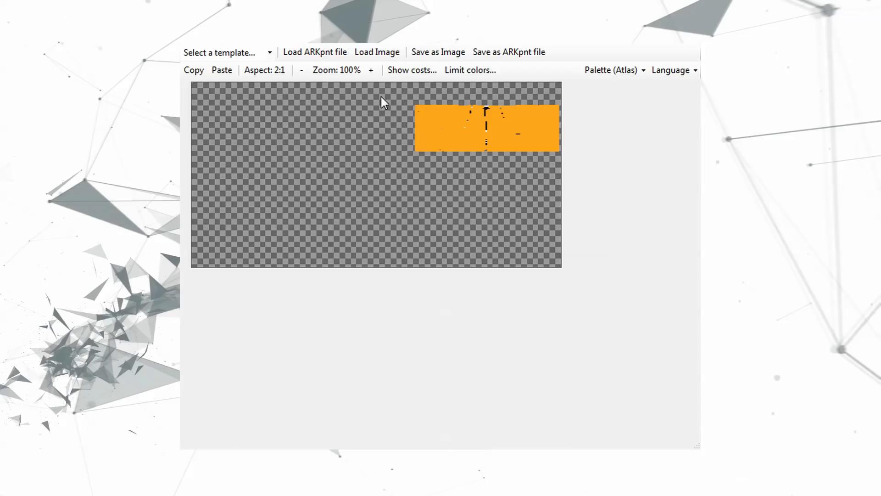
pyautogui.moveTo(375, 66)
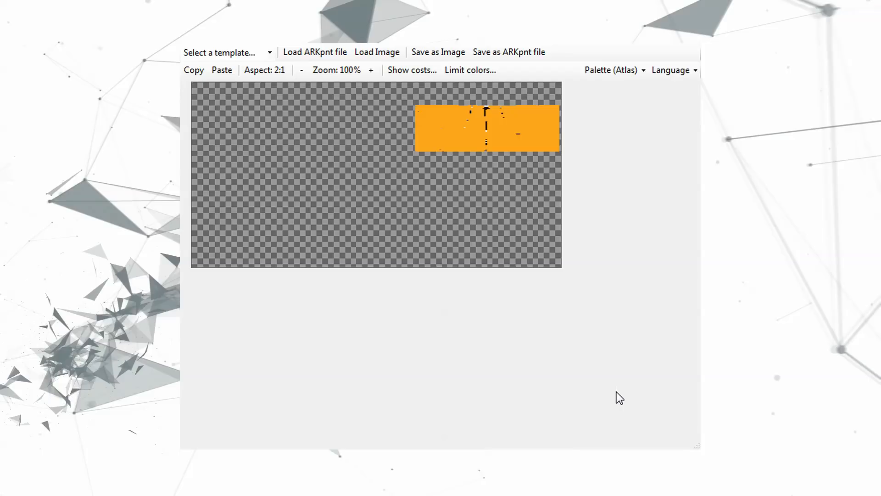
pyautogui.moveTo(453, 324)
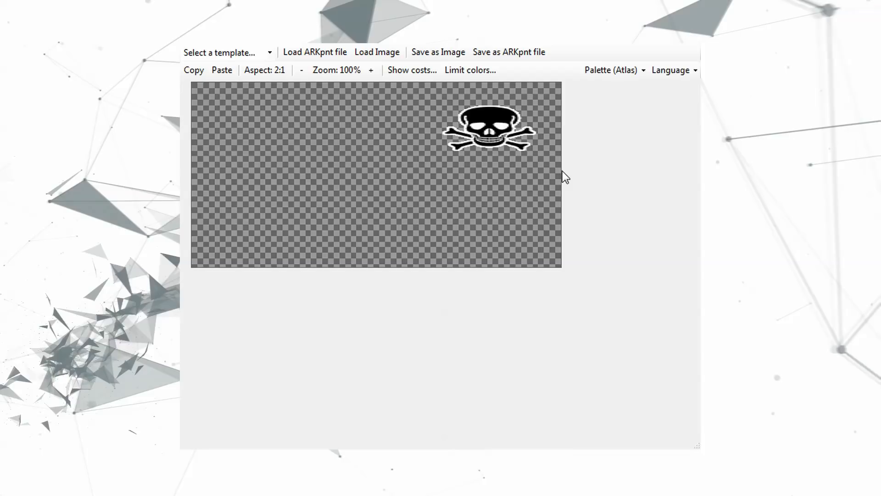
pyautogui.moveTo(475, 143)
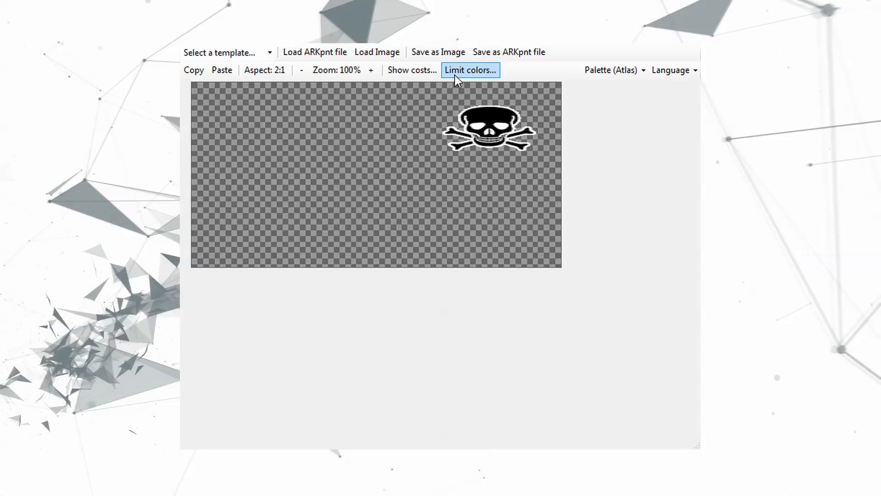
# Bring up the Limit colors list for the loaded skull-and-crossbones sail image
pyautogui.click(470, 70)
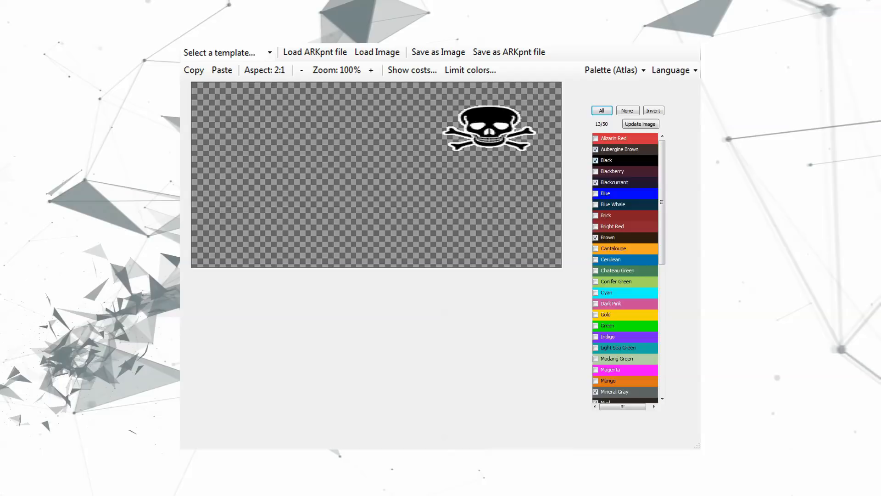
# Uncheck palette colours so only Black and White stay allowed
pyautogui.click(595, 150)
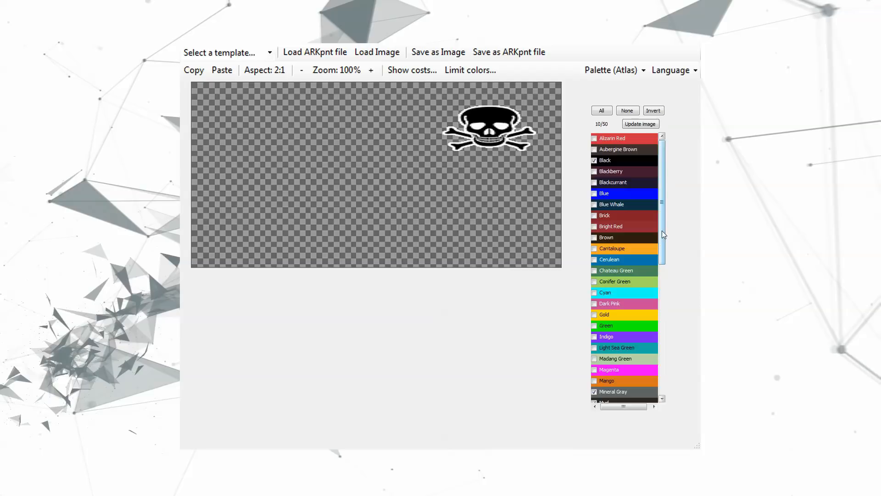
pyautogui.scroll(-3)
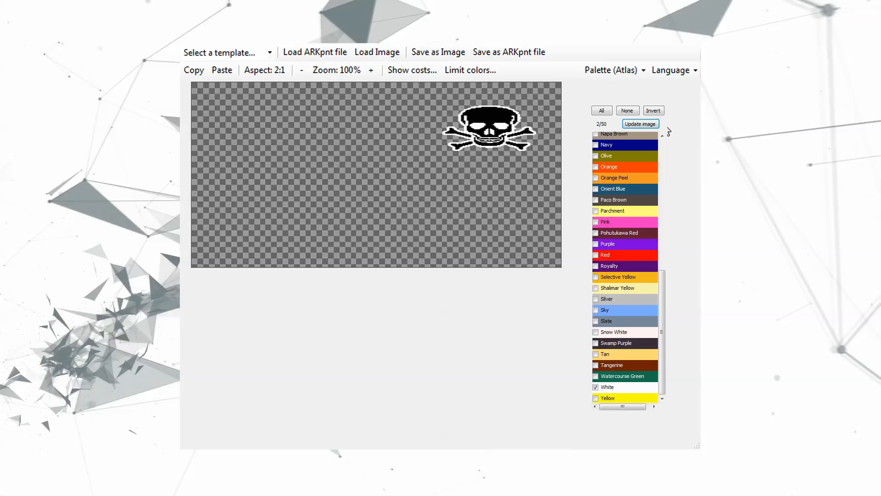
pyautogui.moveTo(509, 52)
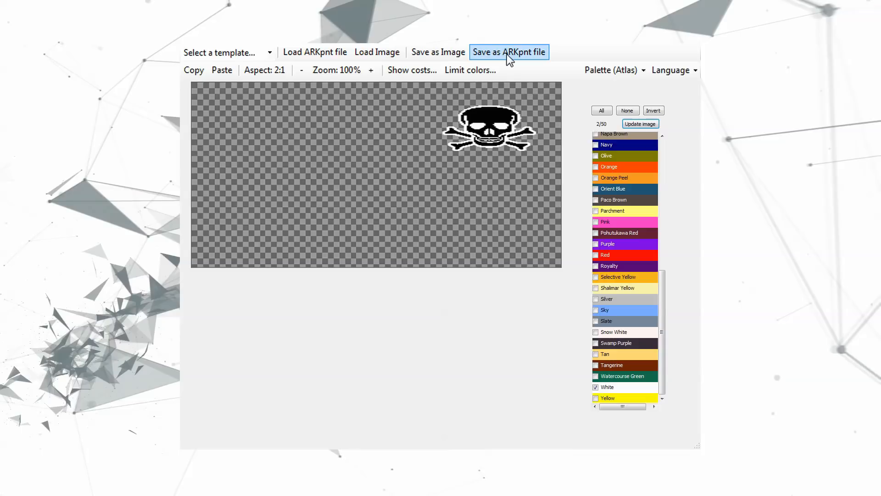
pyautogui.moveTo(546, 341)
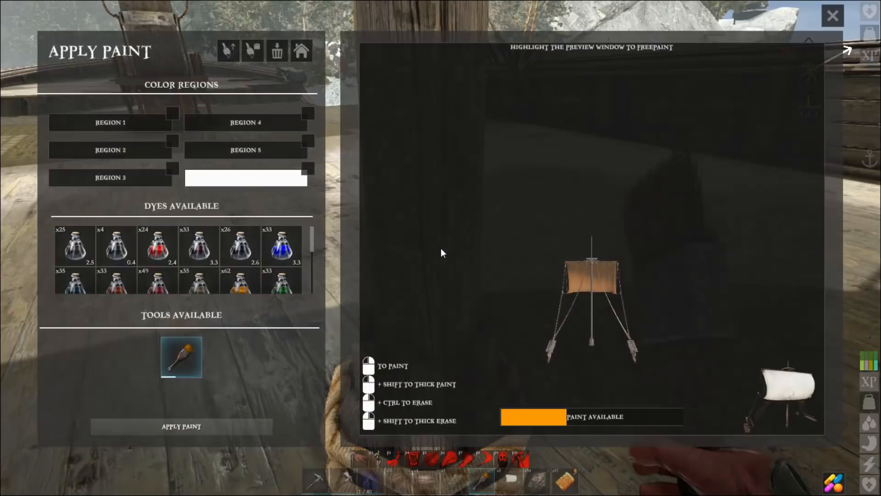
pyautogui.moveTo(228, 50)
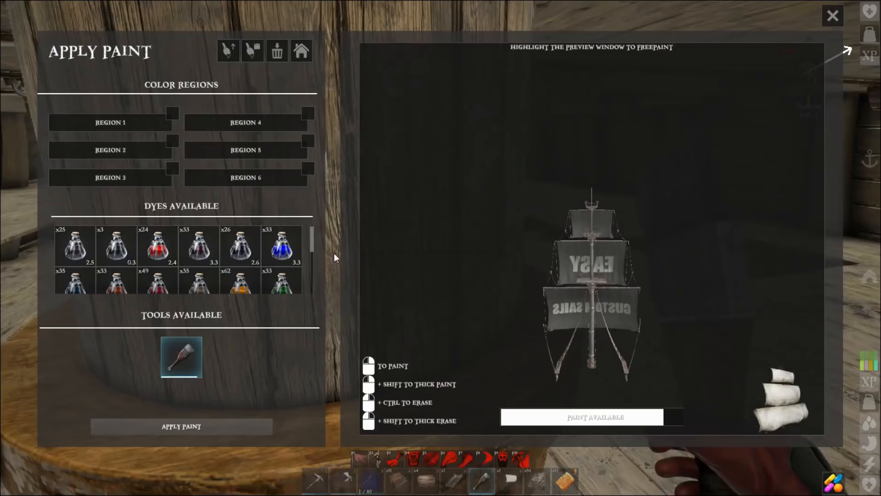
# Show the galleon's Apply Paint screen previewing the EASY CUSTOM SAILS design
pyautogui.click(833, 15)
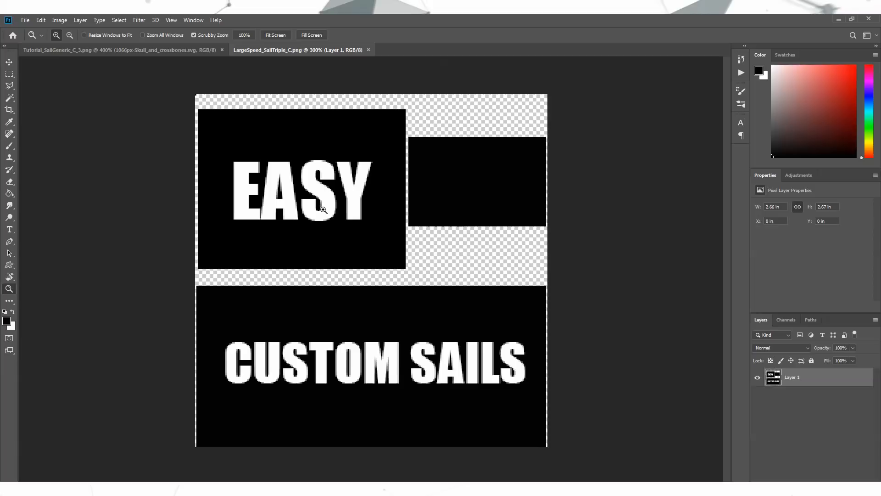
pyautogui.moveTo(331, 175)
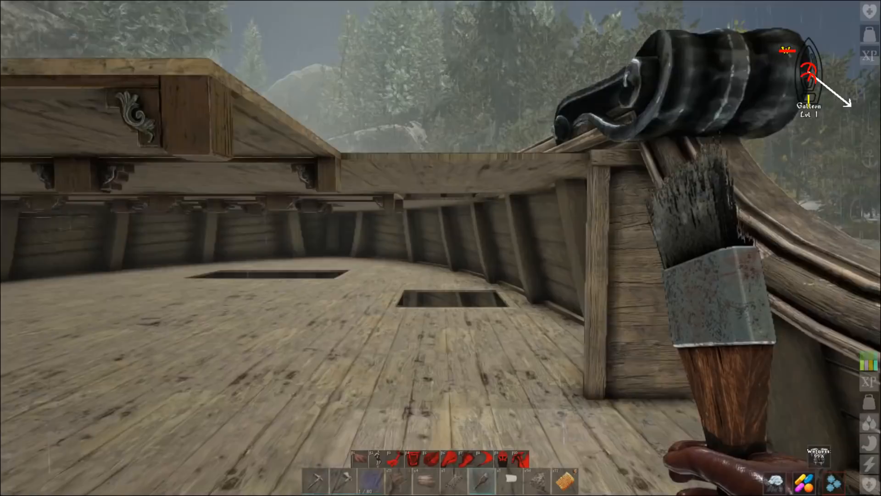
pyautogui.moveTo(441, 248)
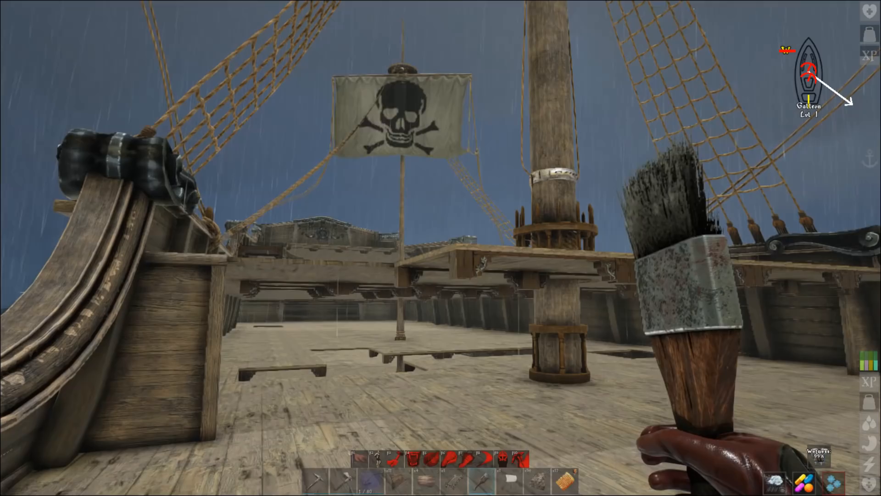